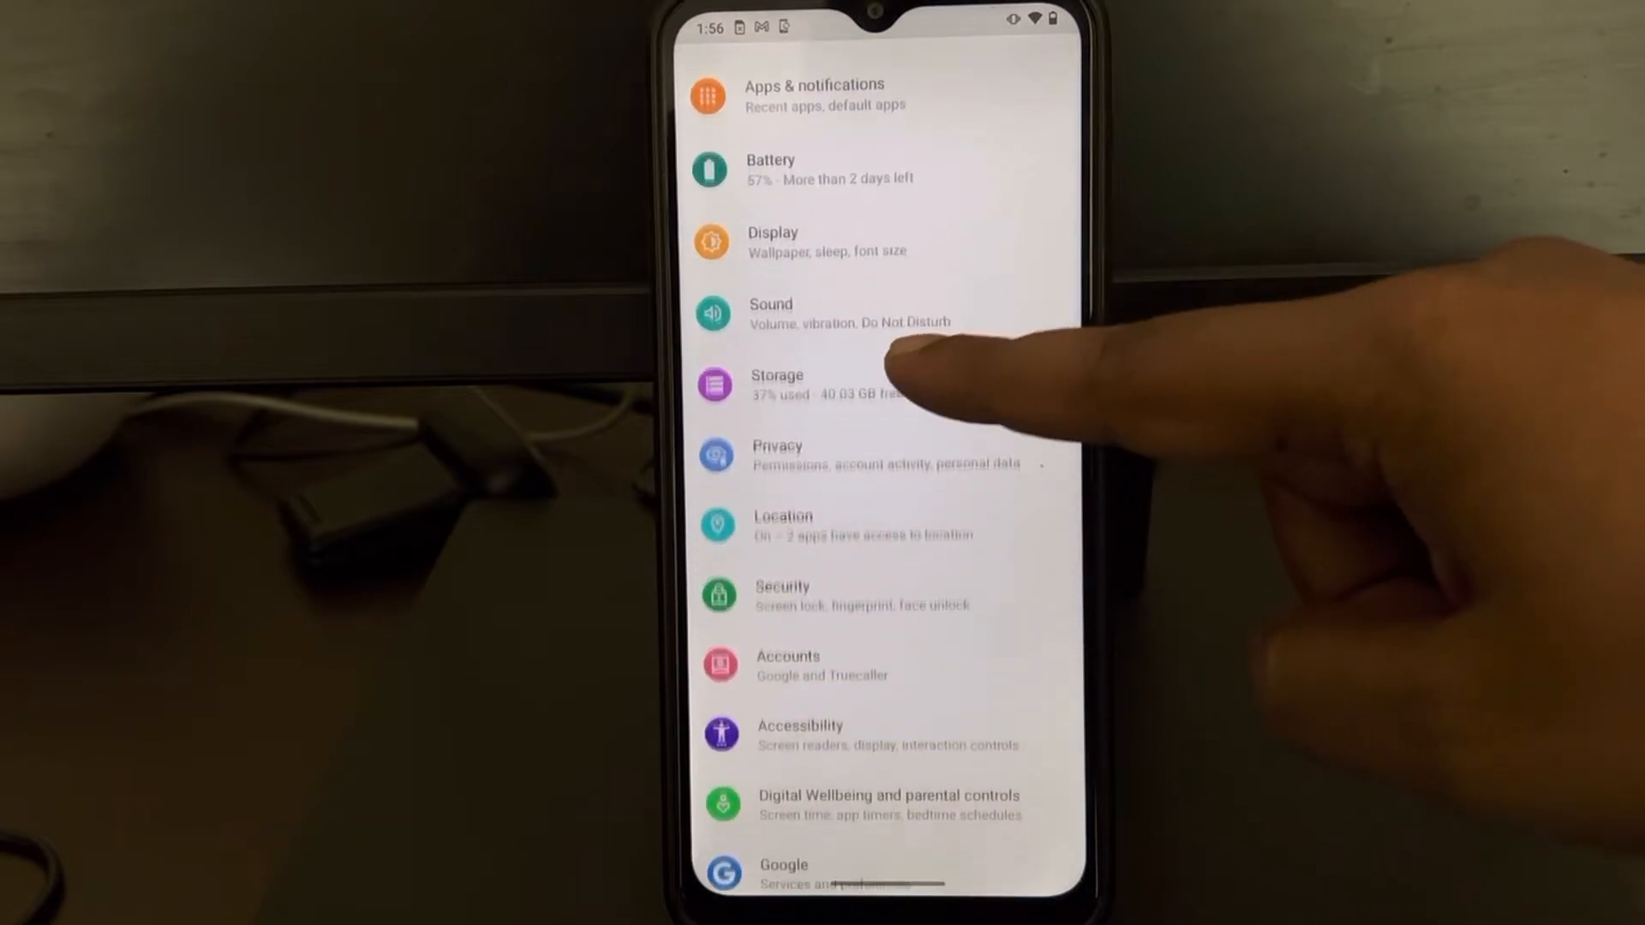
Go to the Apps & notifications page from the Settings home list
{"action": "scroll", "scroll_direction": "down", "scroll_amount": 3}
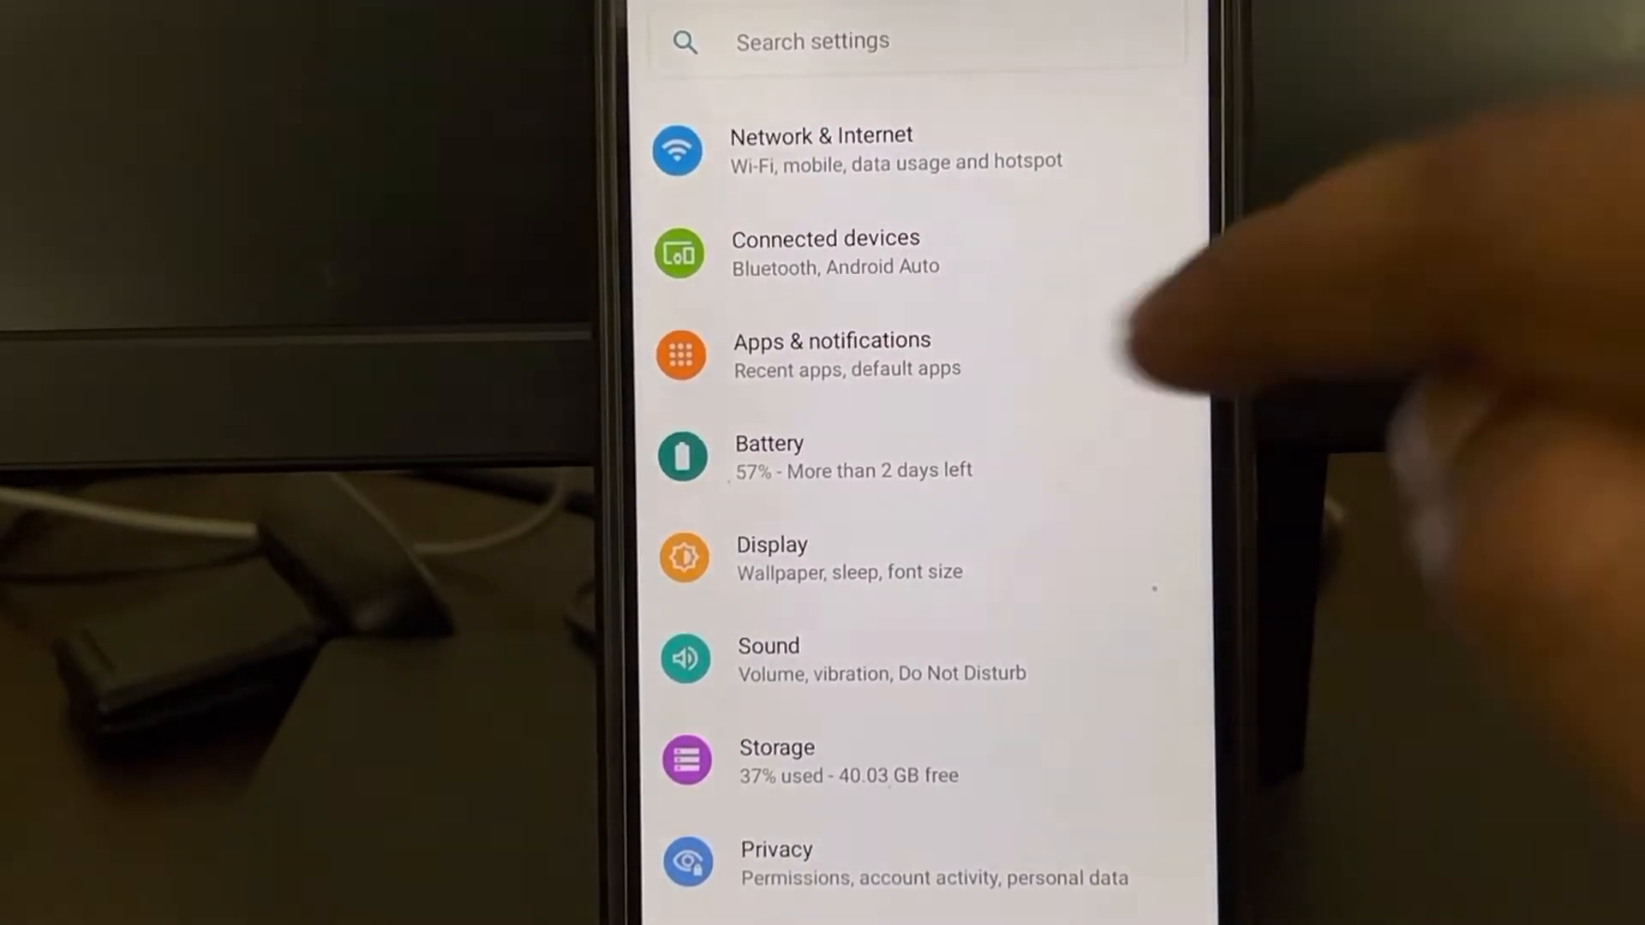
{"action": "left_click", "coordinate": [833, 354]}
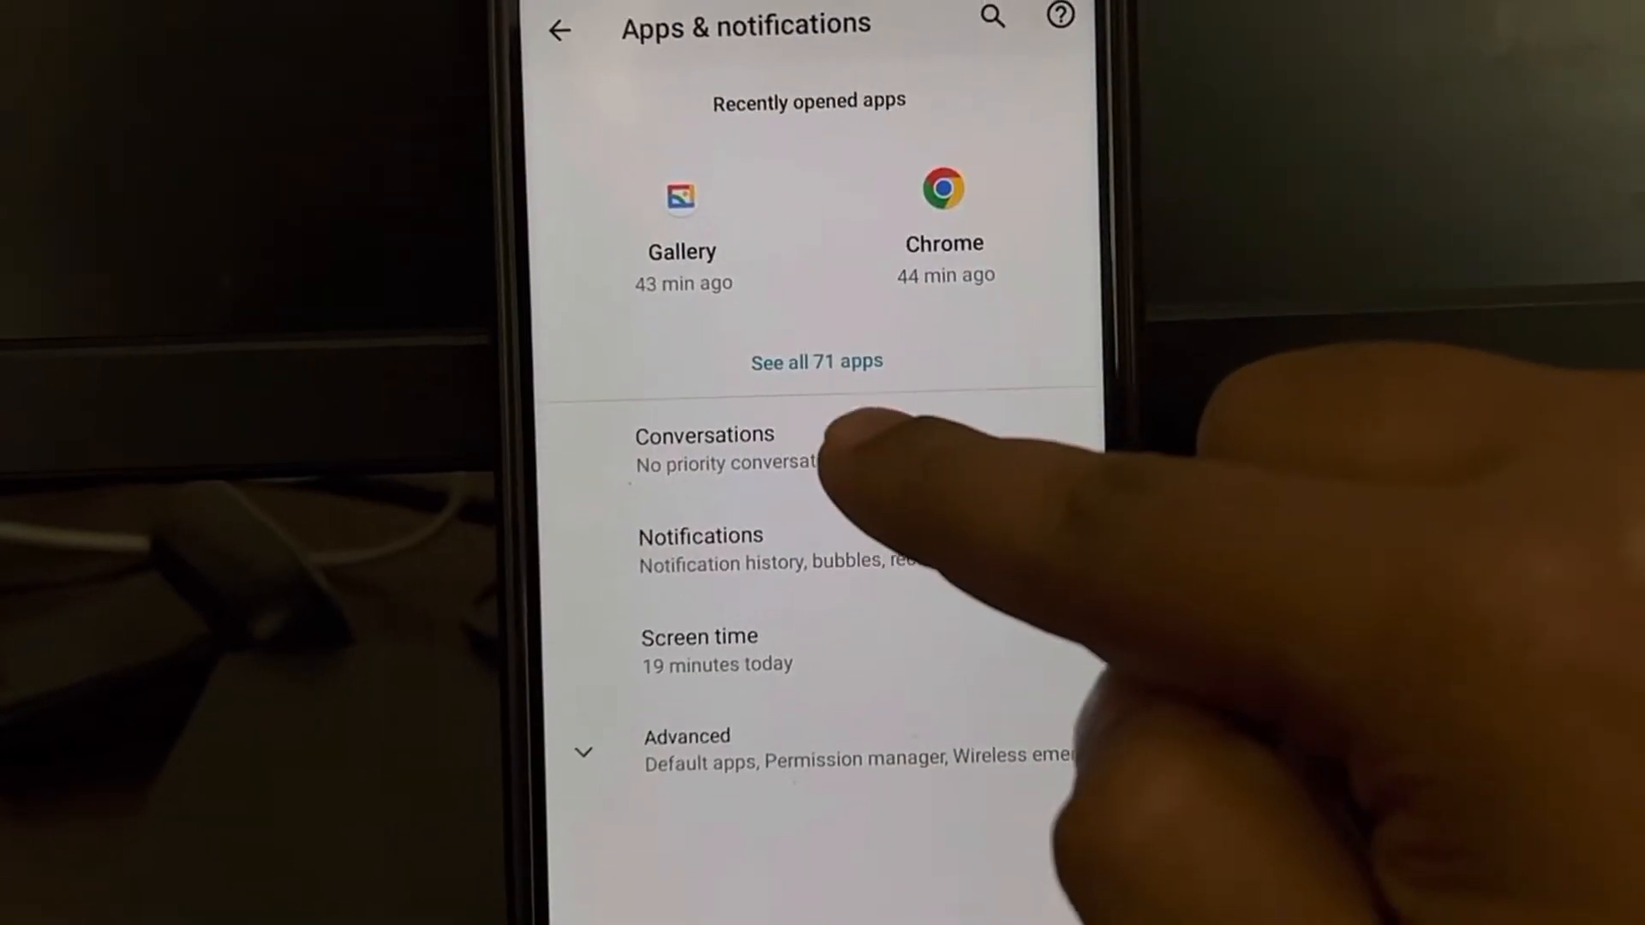
Show all 71 installed apps and scroll the list to the Settings app entry
{"action": "left_click", "coordinate": [816, 361]}
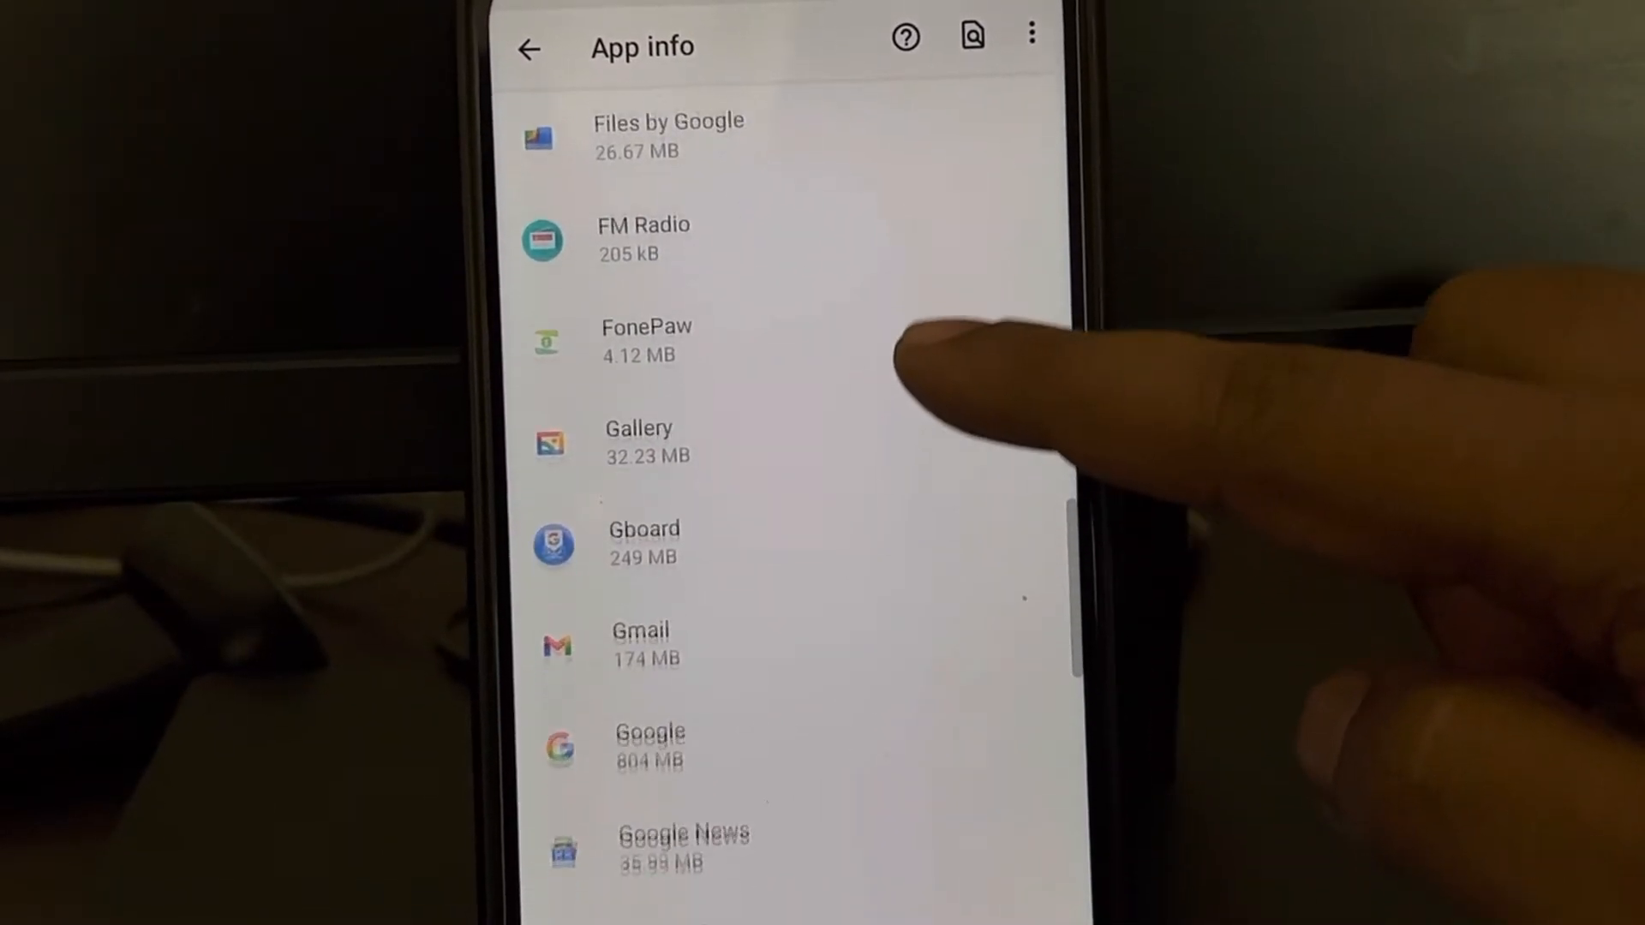
{"action": "scroll", "scroll_direction": "down", "scroll_amount": 3}
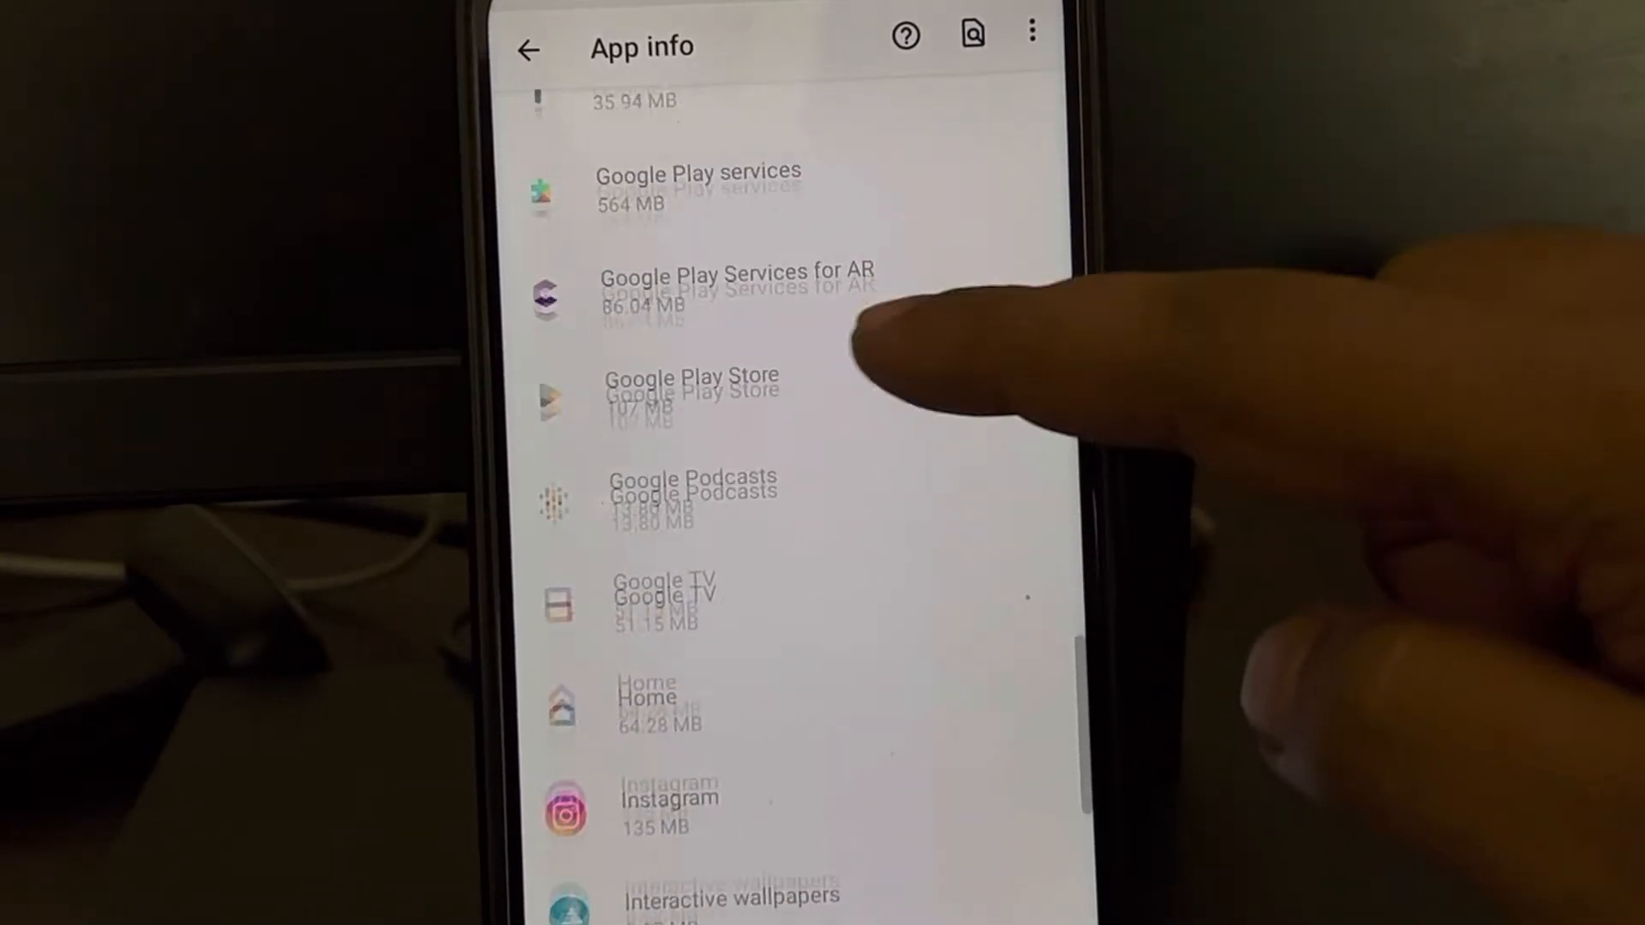
{"action": "scroll", "scroll_direction": "down", "scroll_amount": 3}
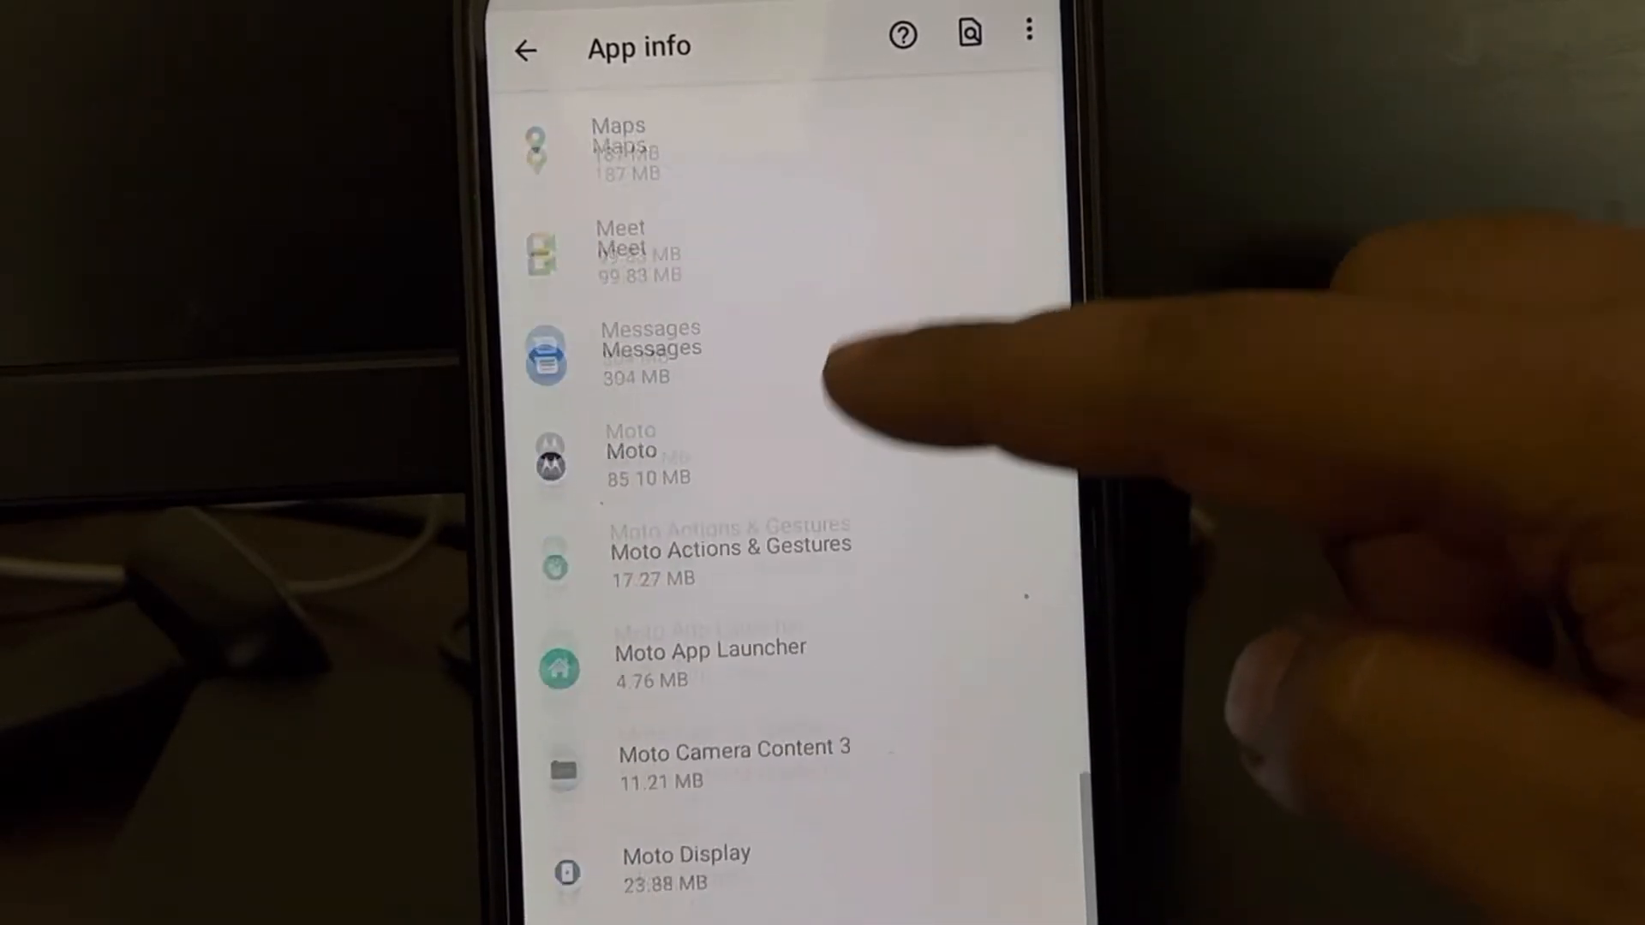
{"action": "scroll", "scroll_direction": "up", "scroll_amount": 3}
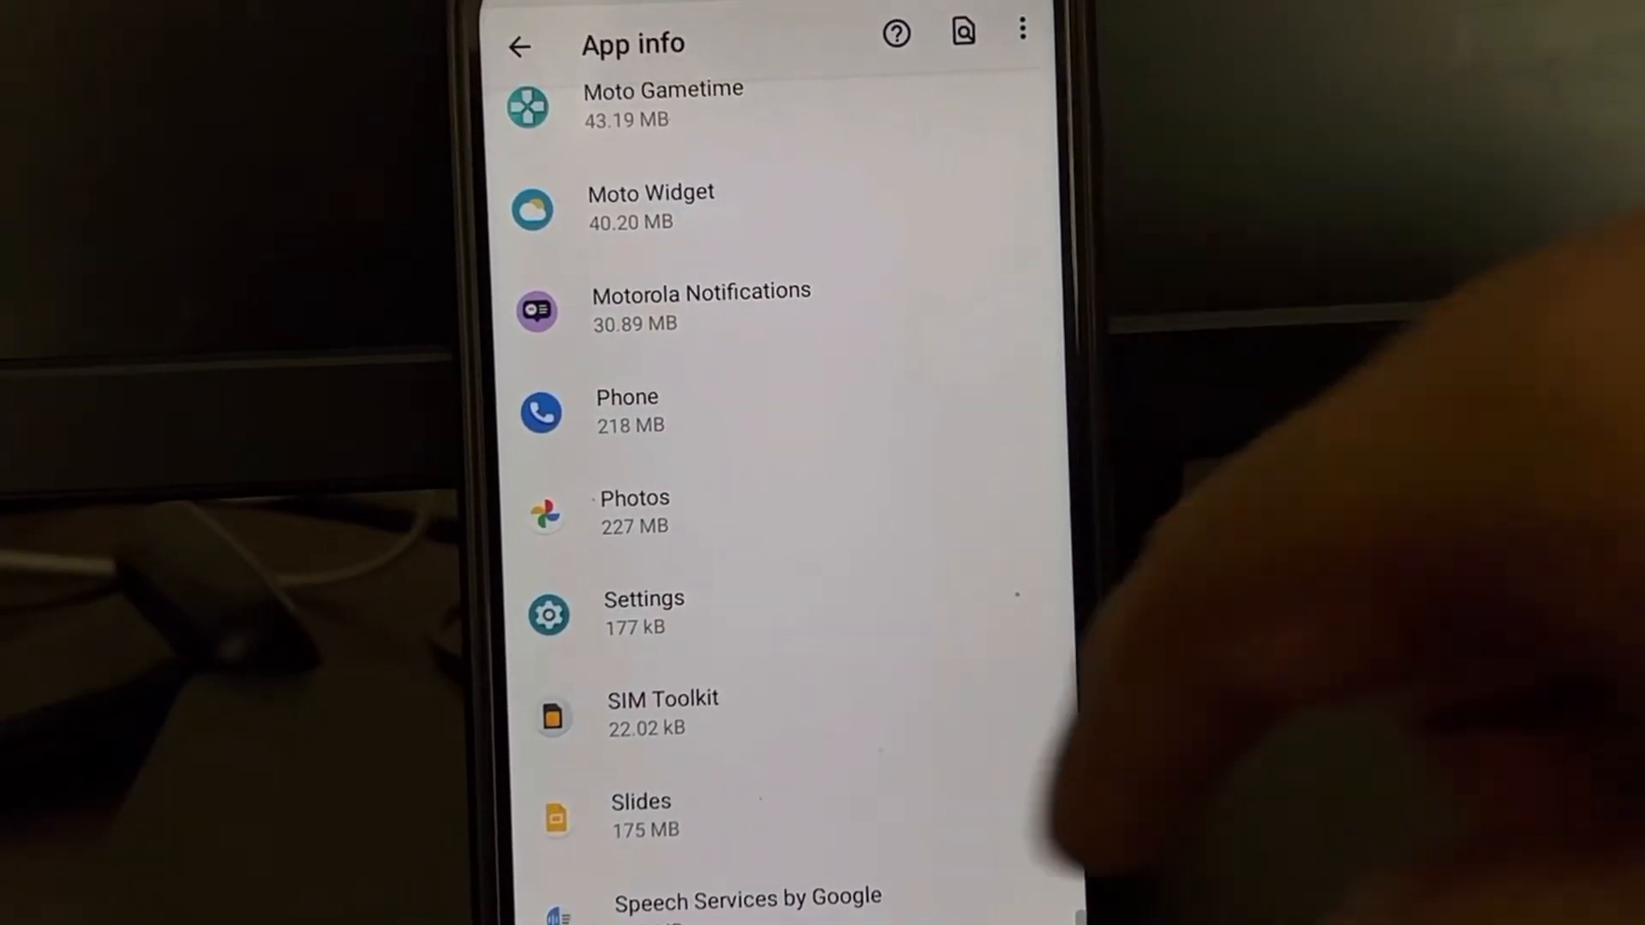
{"action": "scroll", "scroll_direction": "up", "scroll_amount": 3}
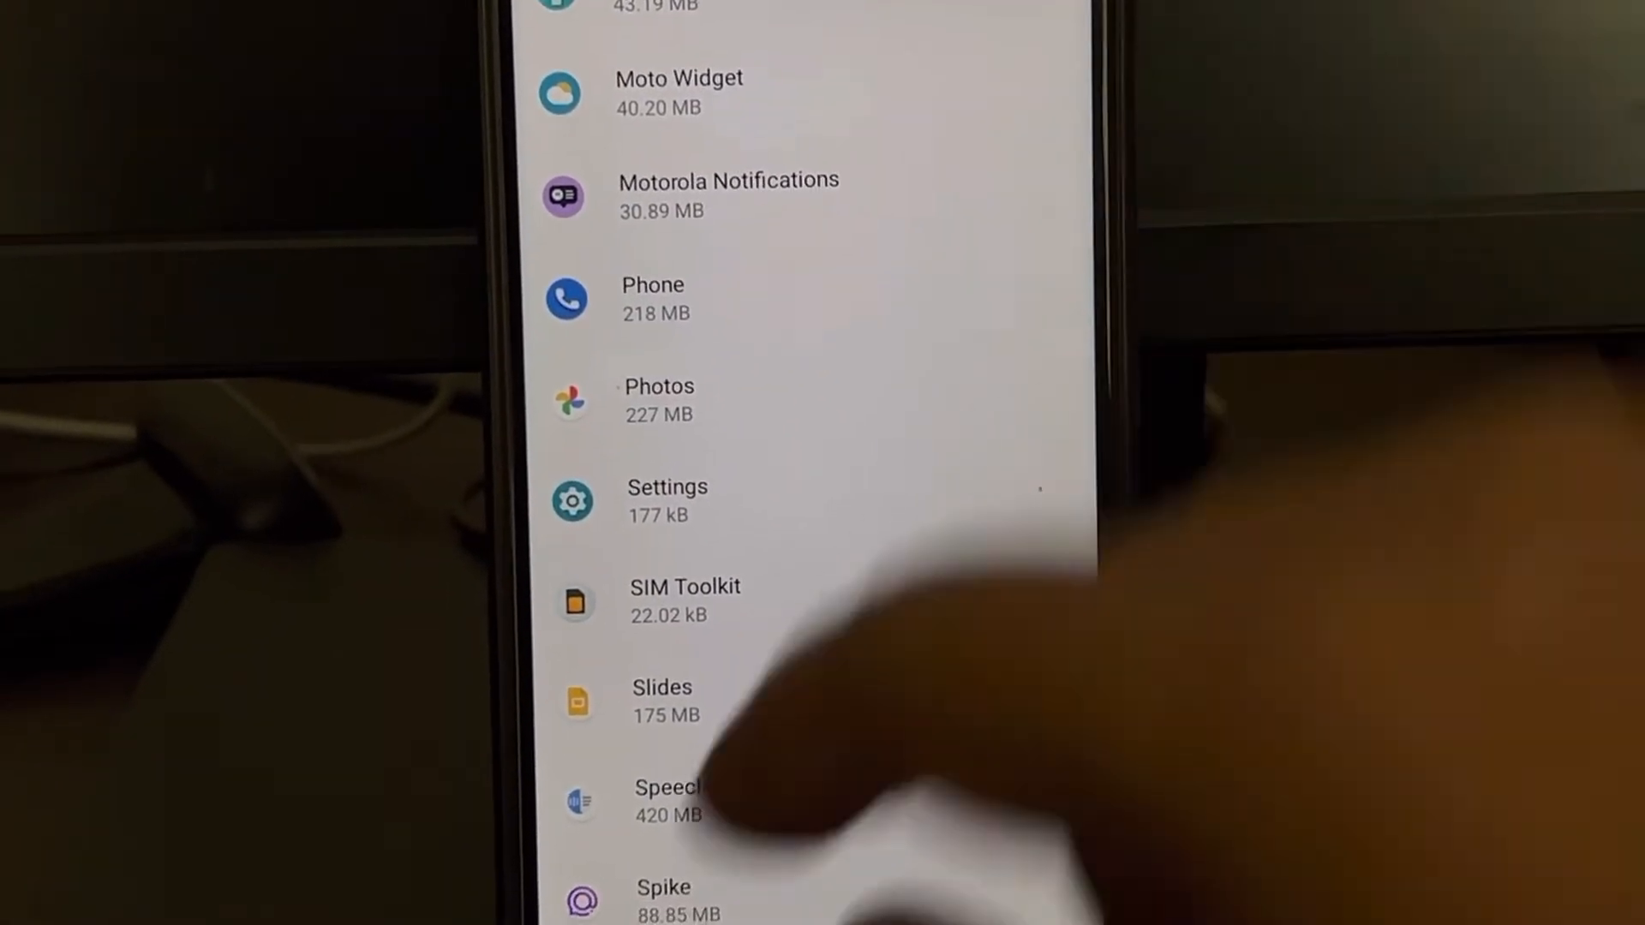
Clear the Settings app's storage via Storage & cache and confirm deleting its data
{"action": "left_click", "coordinate": [667, 500]}
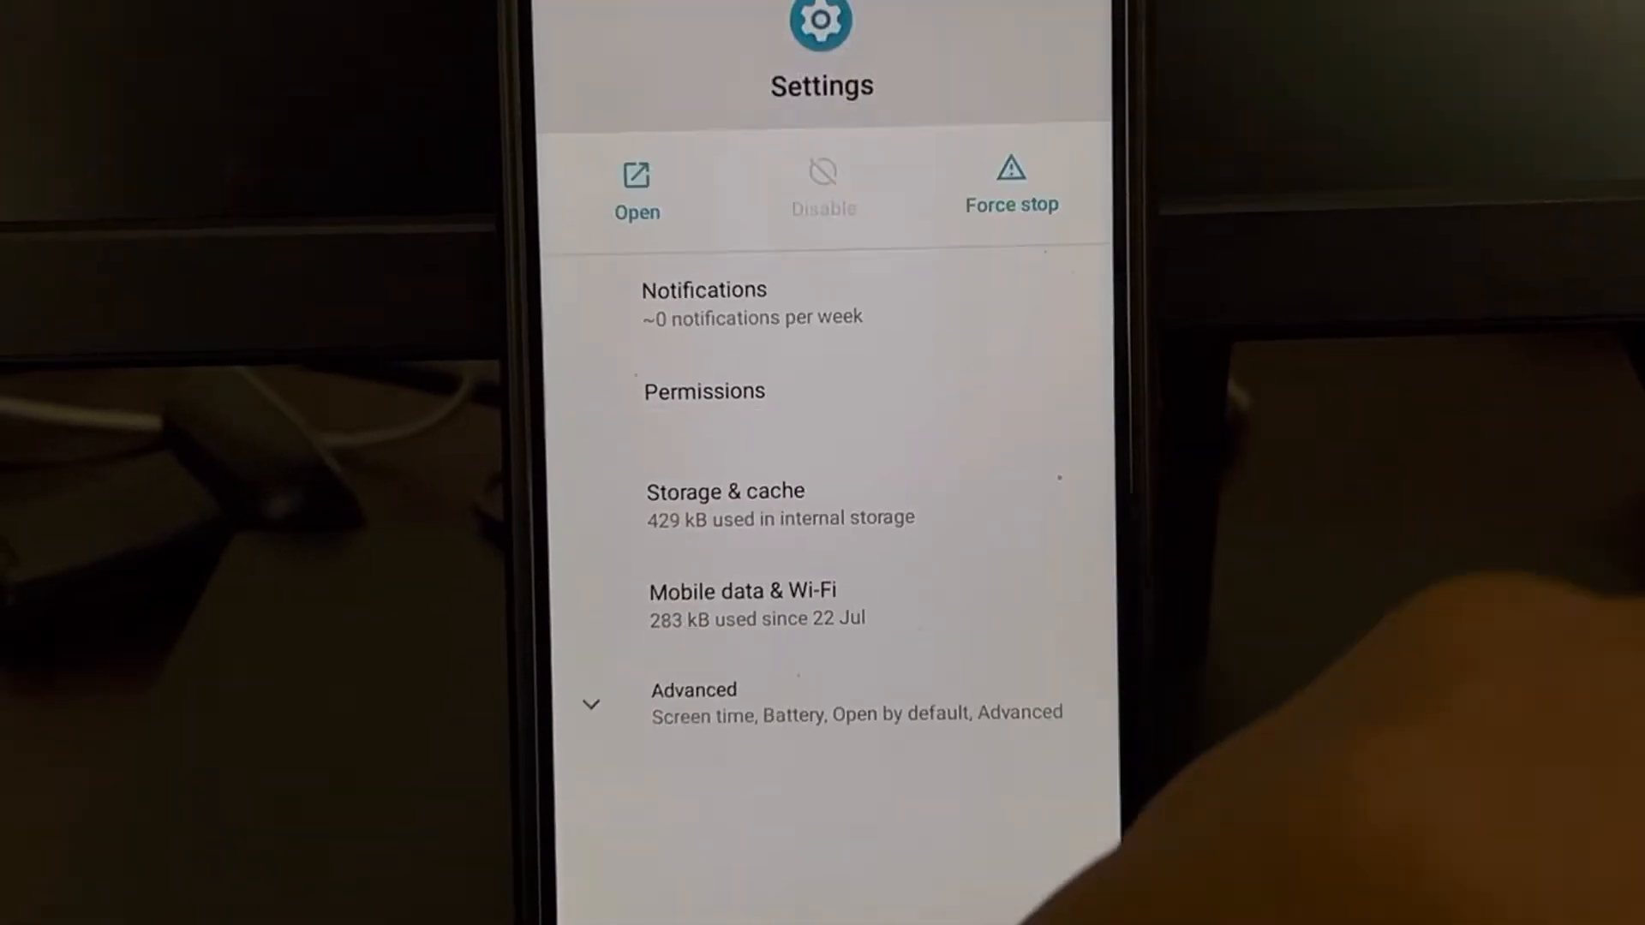
{"action": "left_click", "coordinate": [703, 390]}
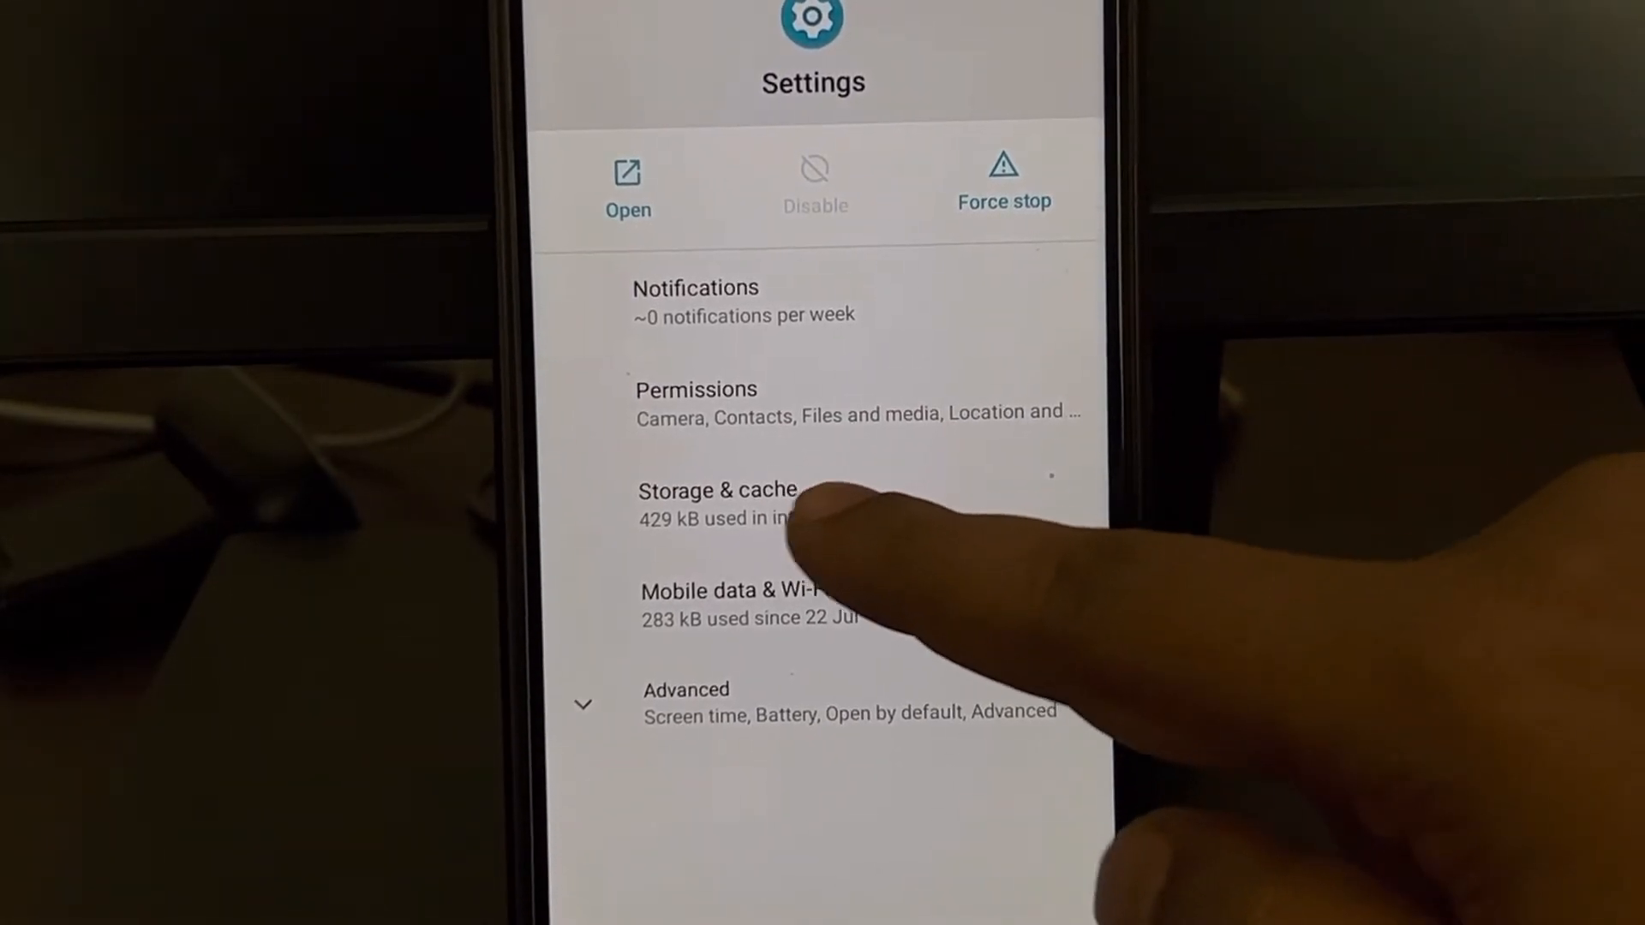
{"action": "left_click", "coordinate": [717, 490]}
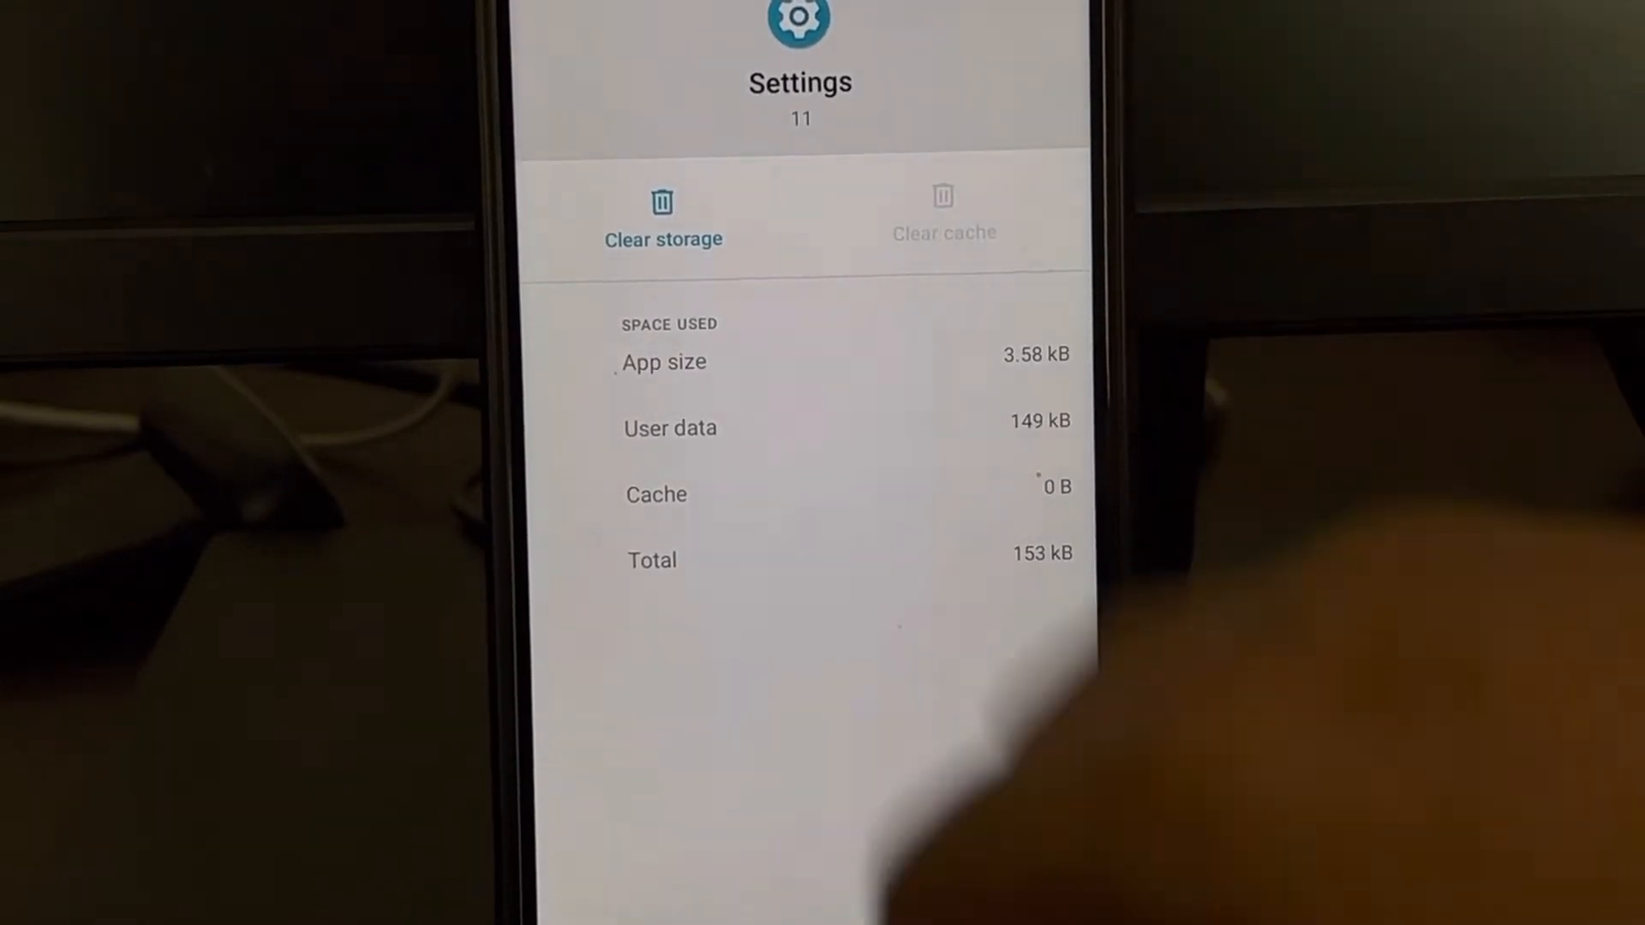
{"action": "left_click", "coordinate": [663, 221]}
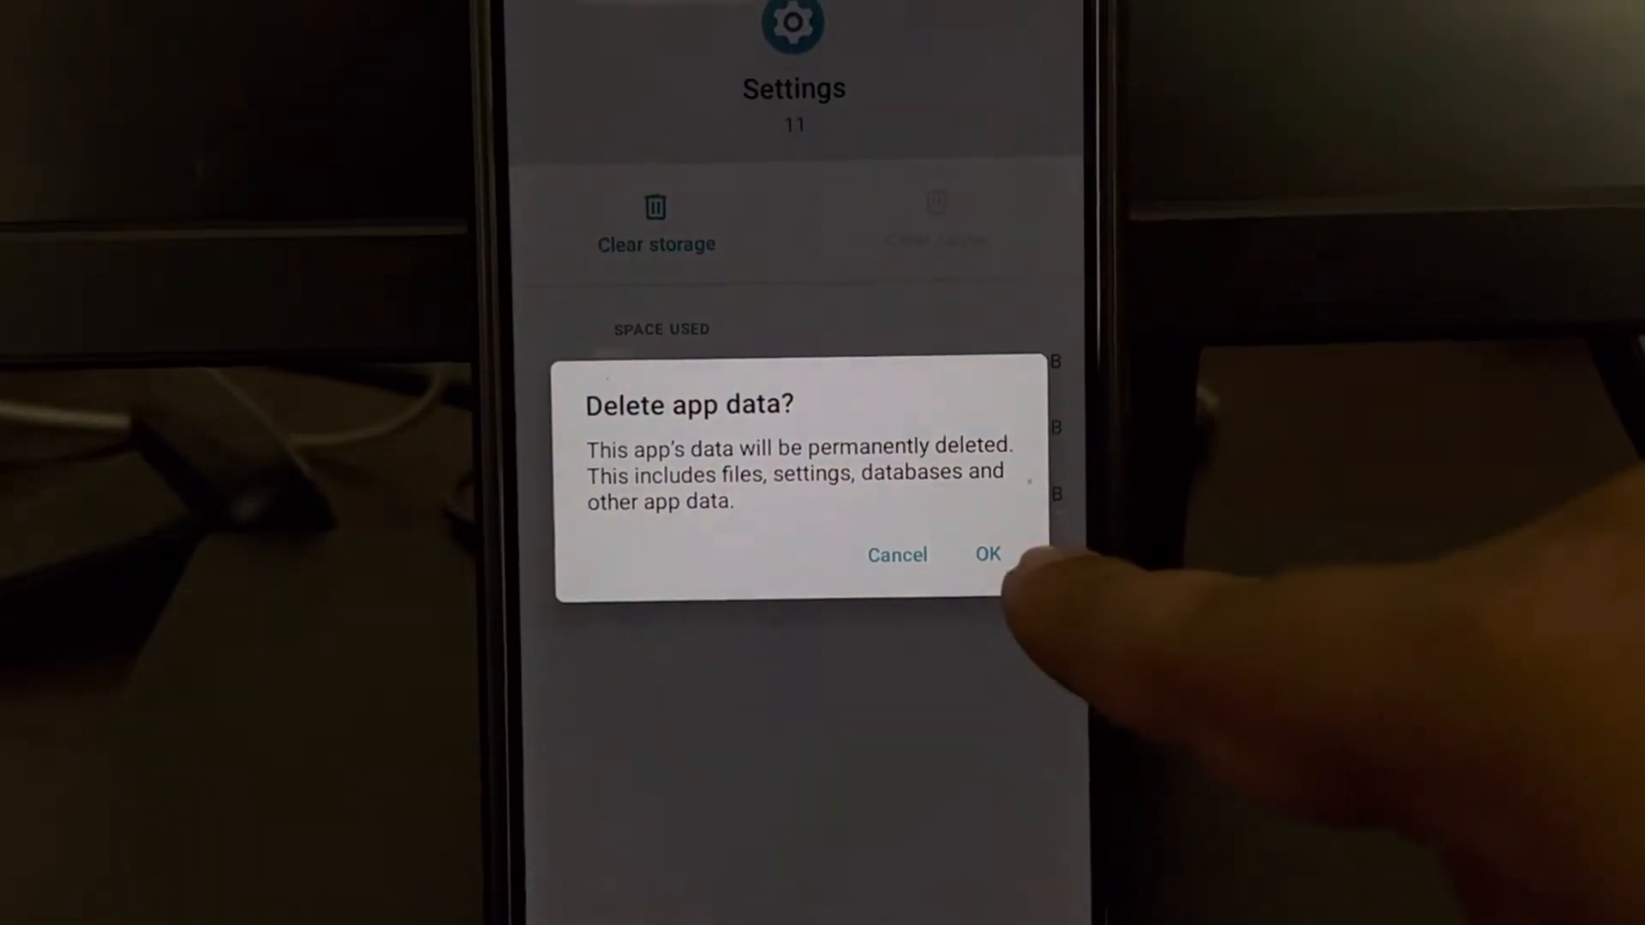
{"action": "left_click", "coordinate": [987, 554]}
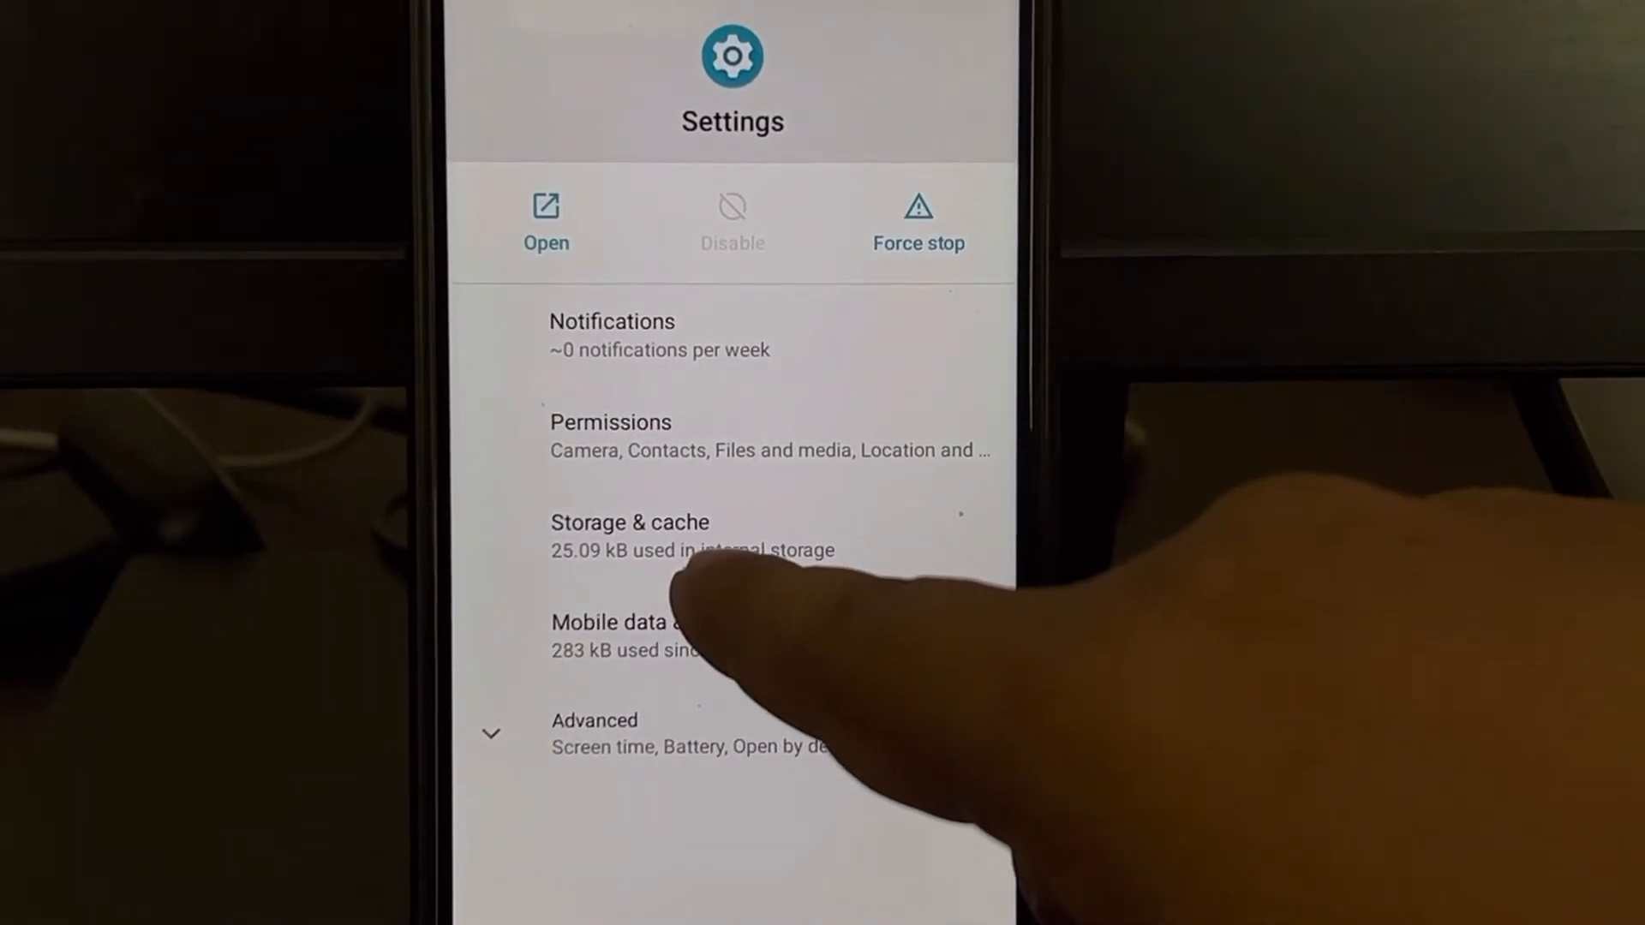
Recheck the Settings app's Storage & cache values, then return to the Settings home
{"action": "left_click", "coordinate": [629, 522]}
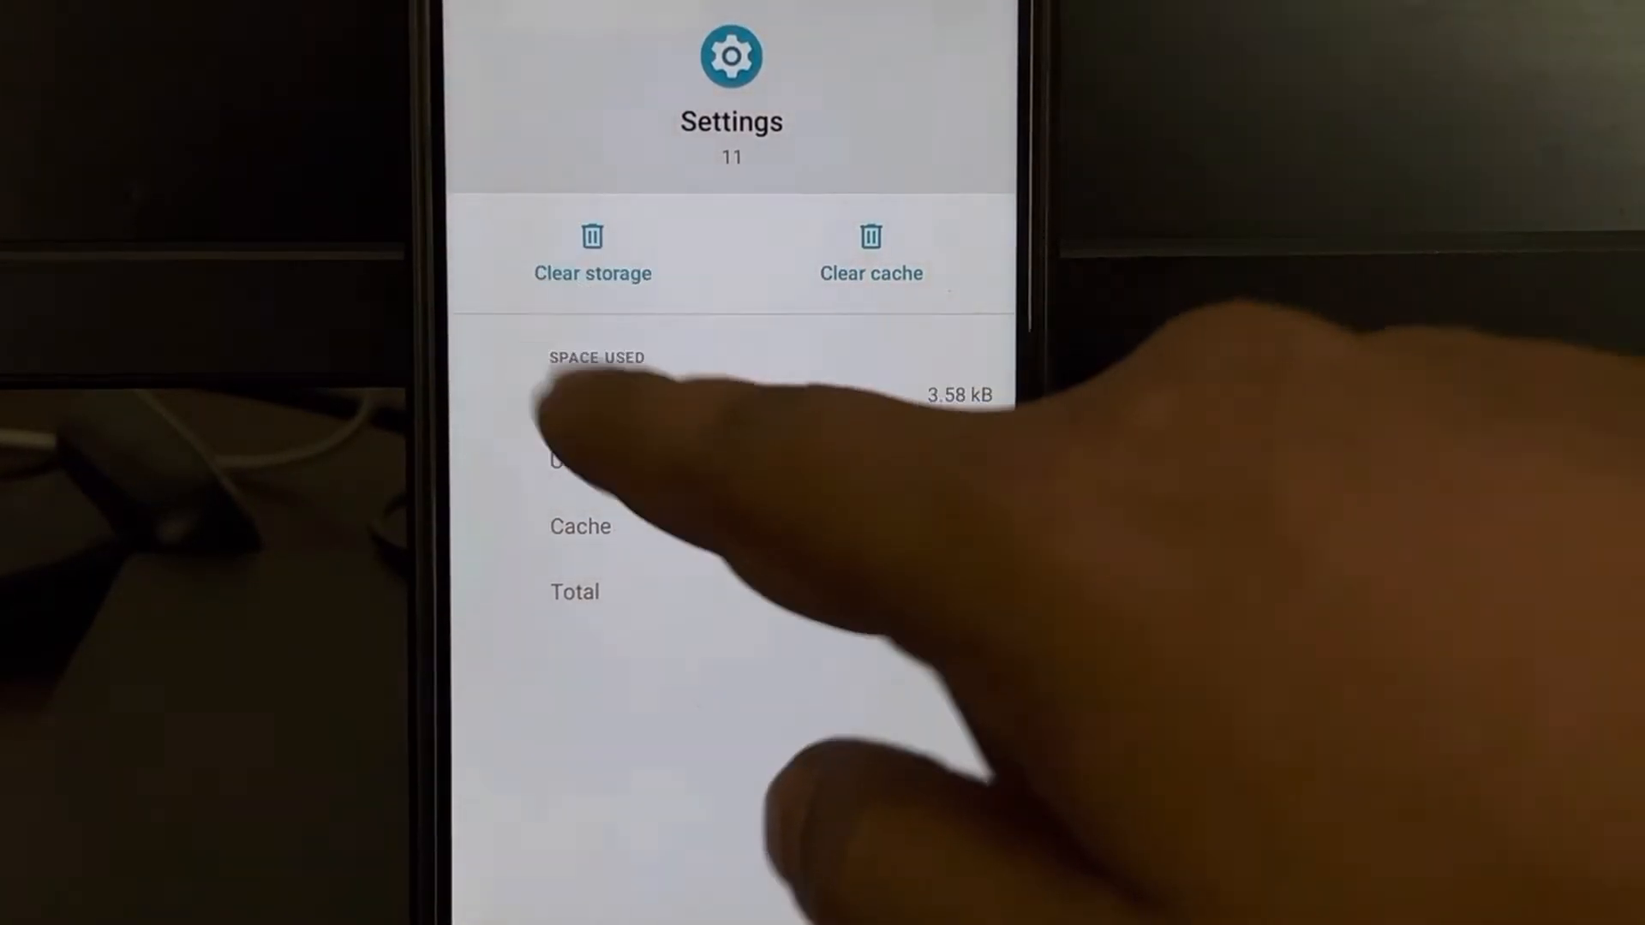
{"action": "left_click", "coordinate": [591, 252]}
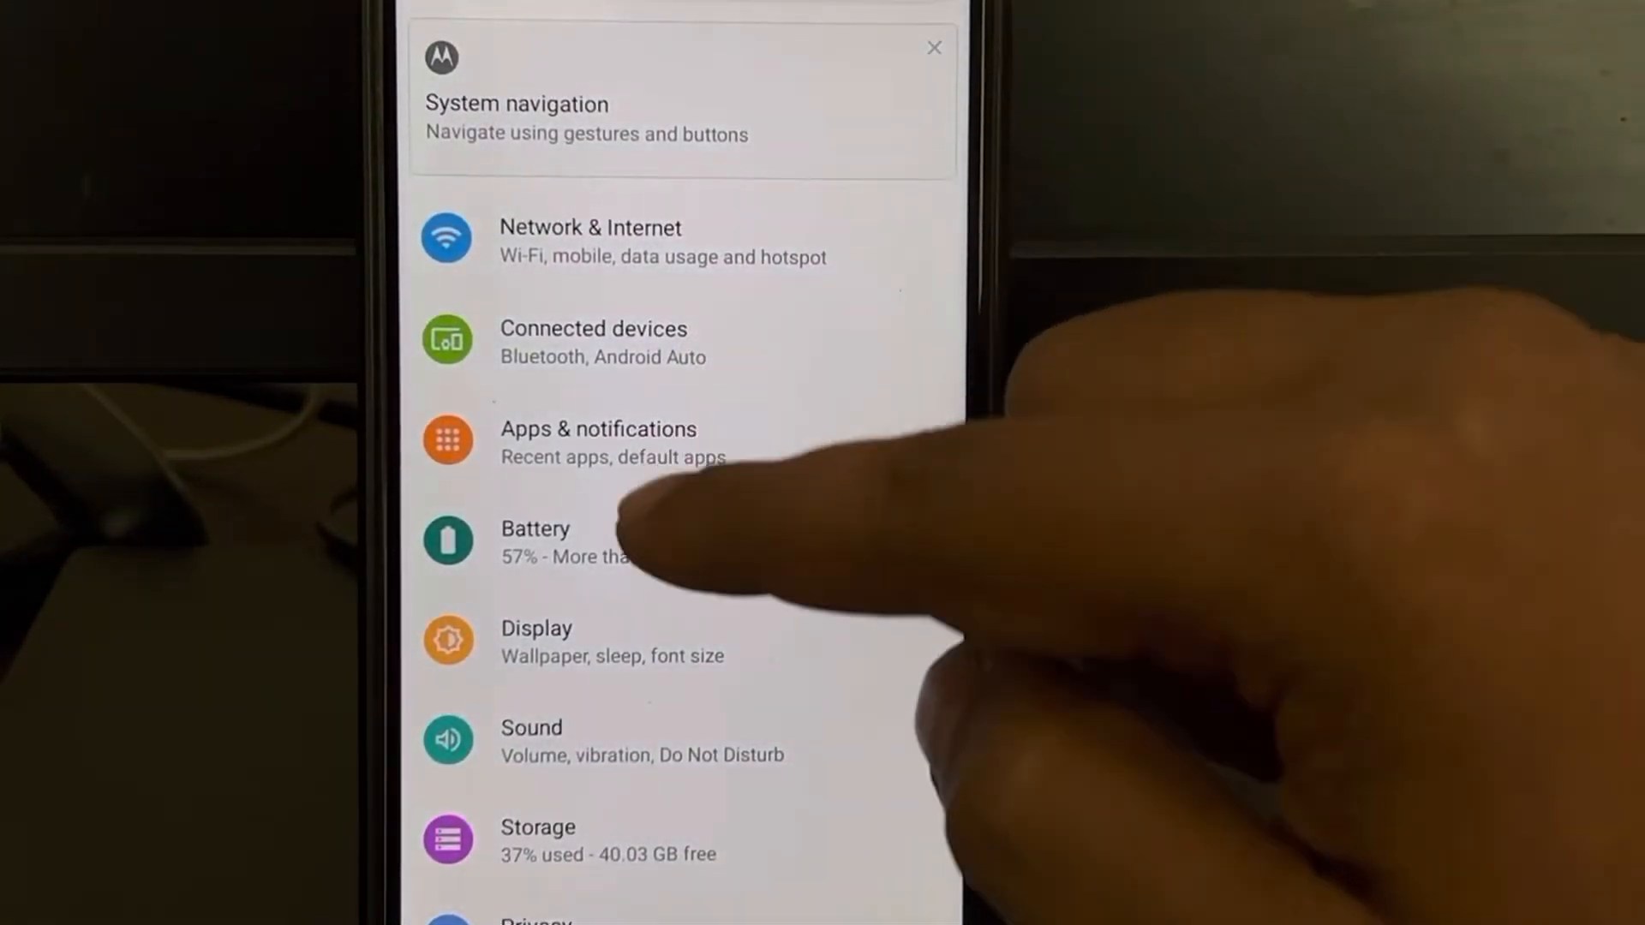
Reopen the full installed-apps list and scroll to Moto App Launcher
{"action": "left_click", "coordinate": [598, 440]}
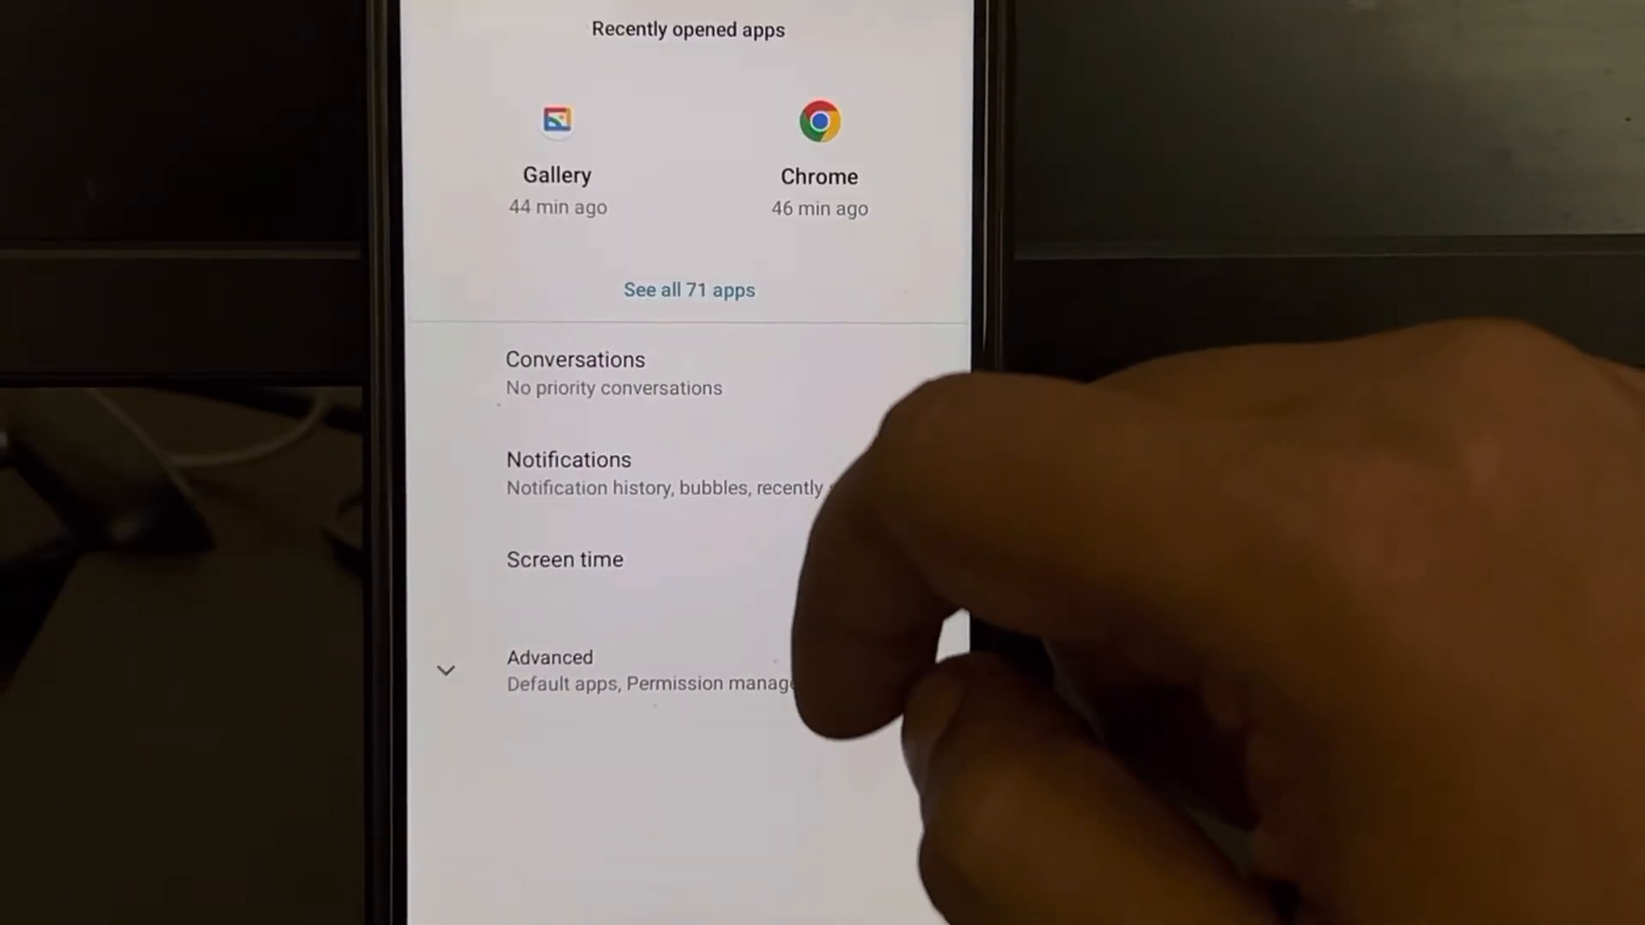
{"action": "left_click", "coordinate": [688, 289]}
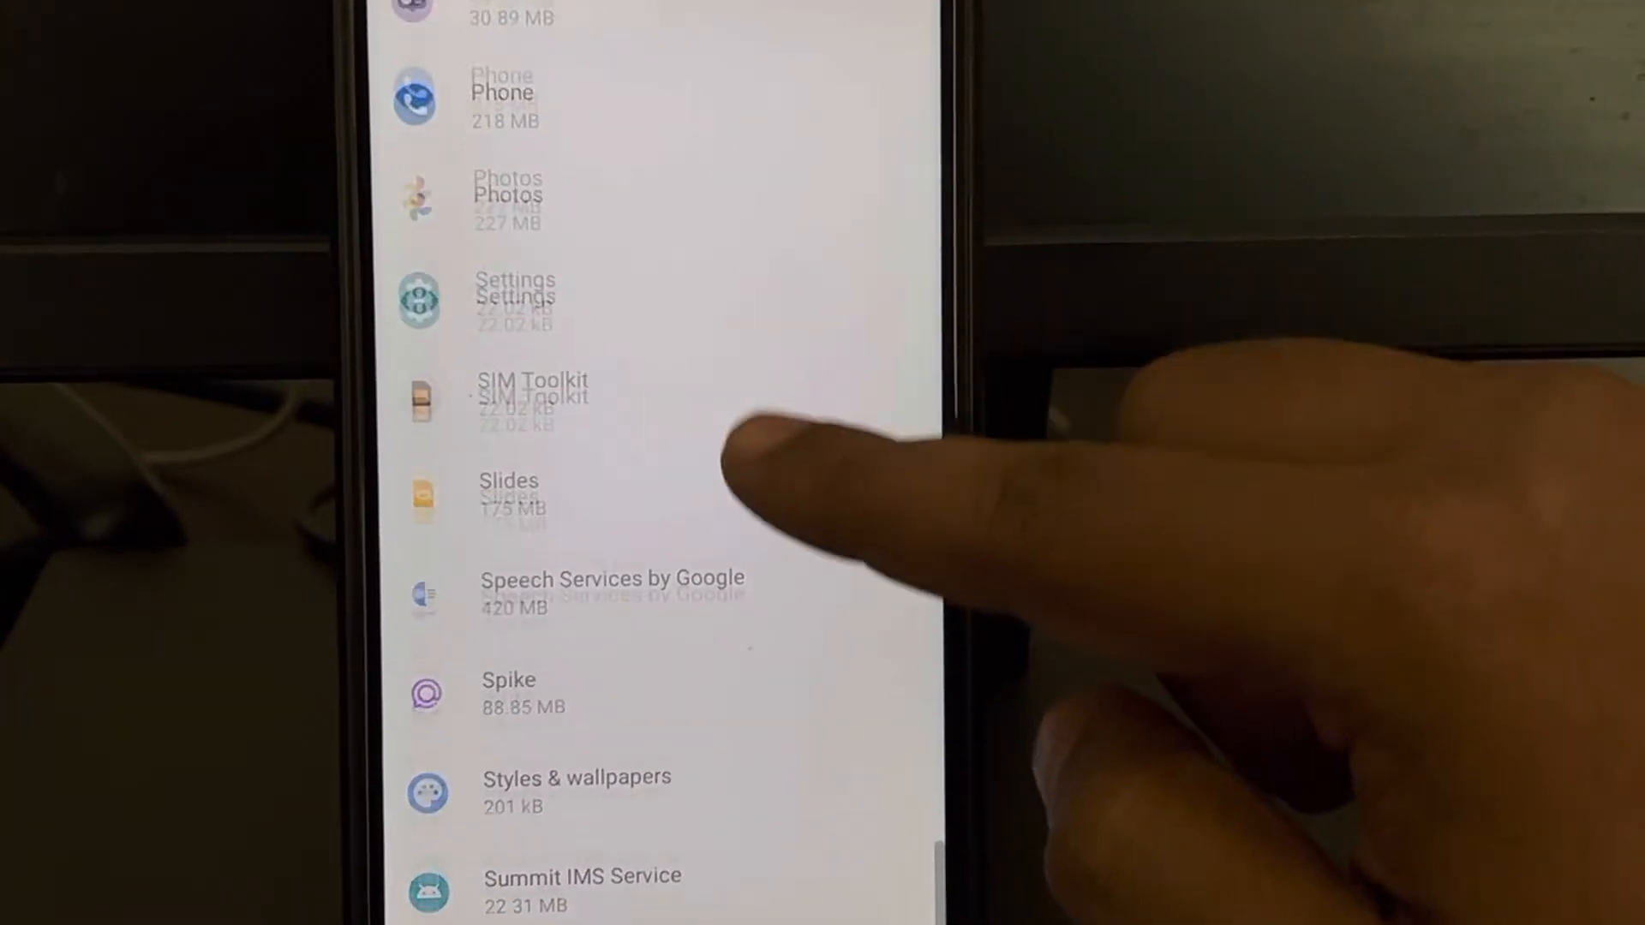
{"action": "scroll", "scroll_direction": "up", "scroll_amount": 3}
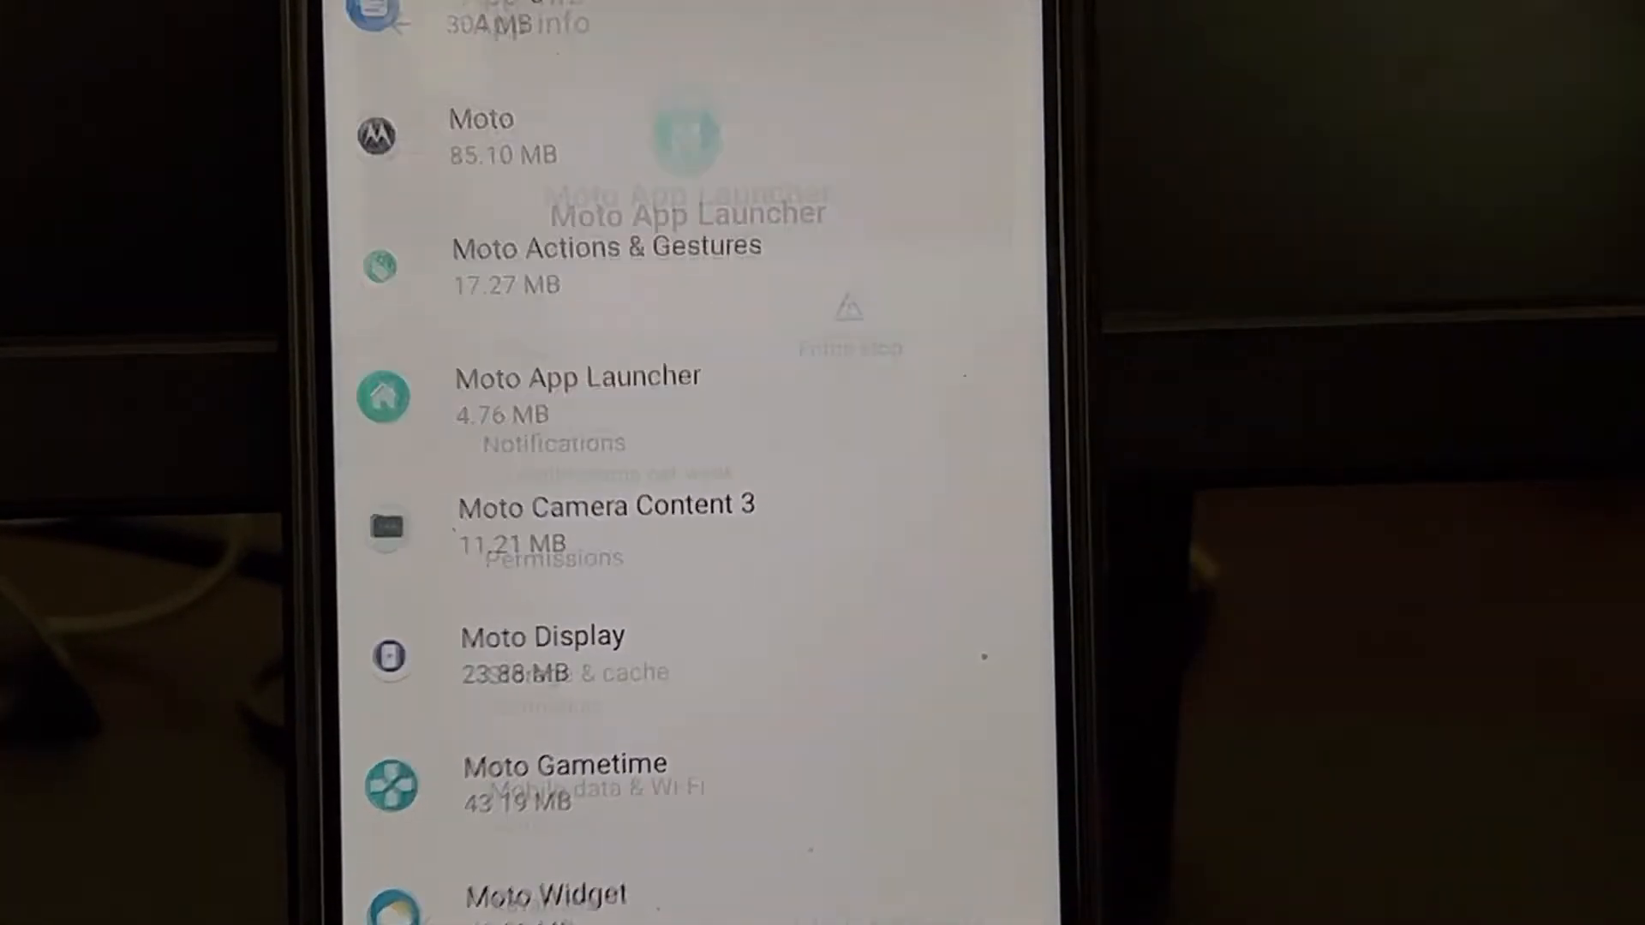
Clear Moto App Launcher's storage, leaving 0 B user data, 0 B cache and 3.53 MB total
{"action": "left_click", "coordinate": [578, 394]}
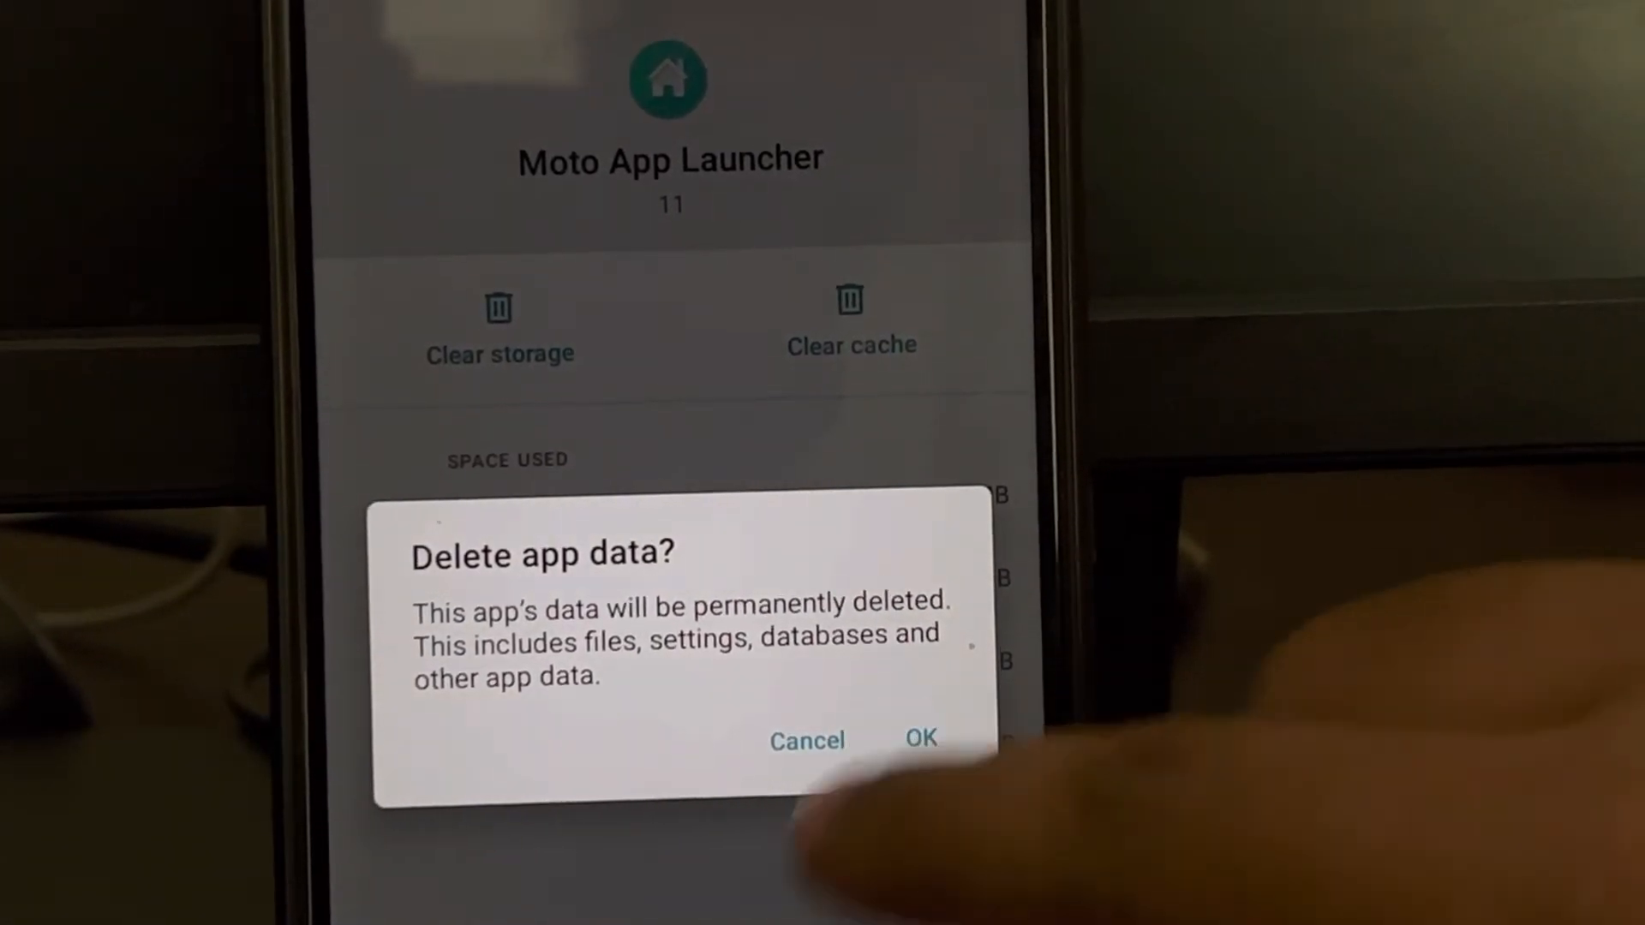
{"action": "left_click", "coordinate": [920, 740]}
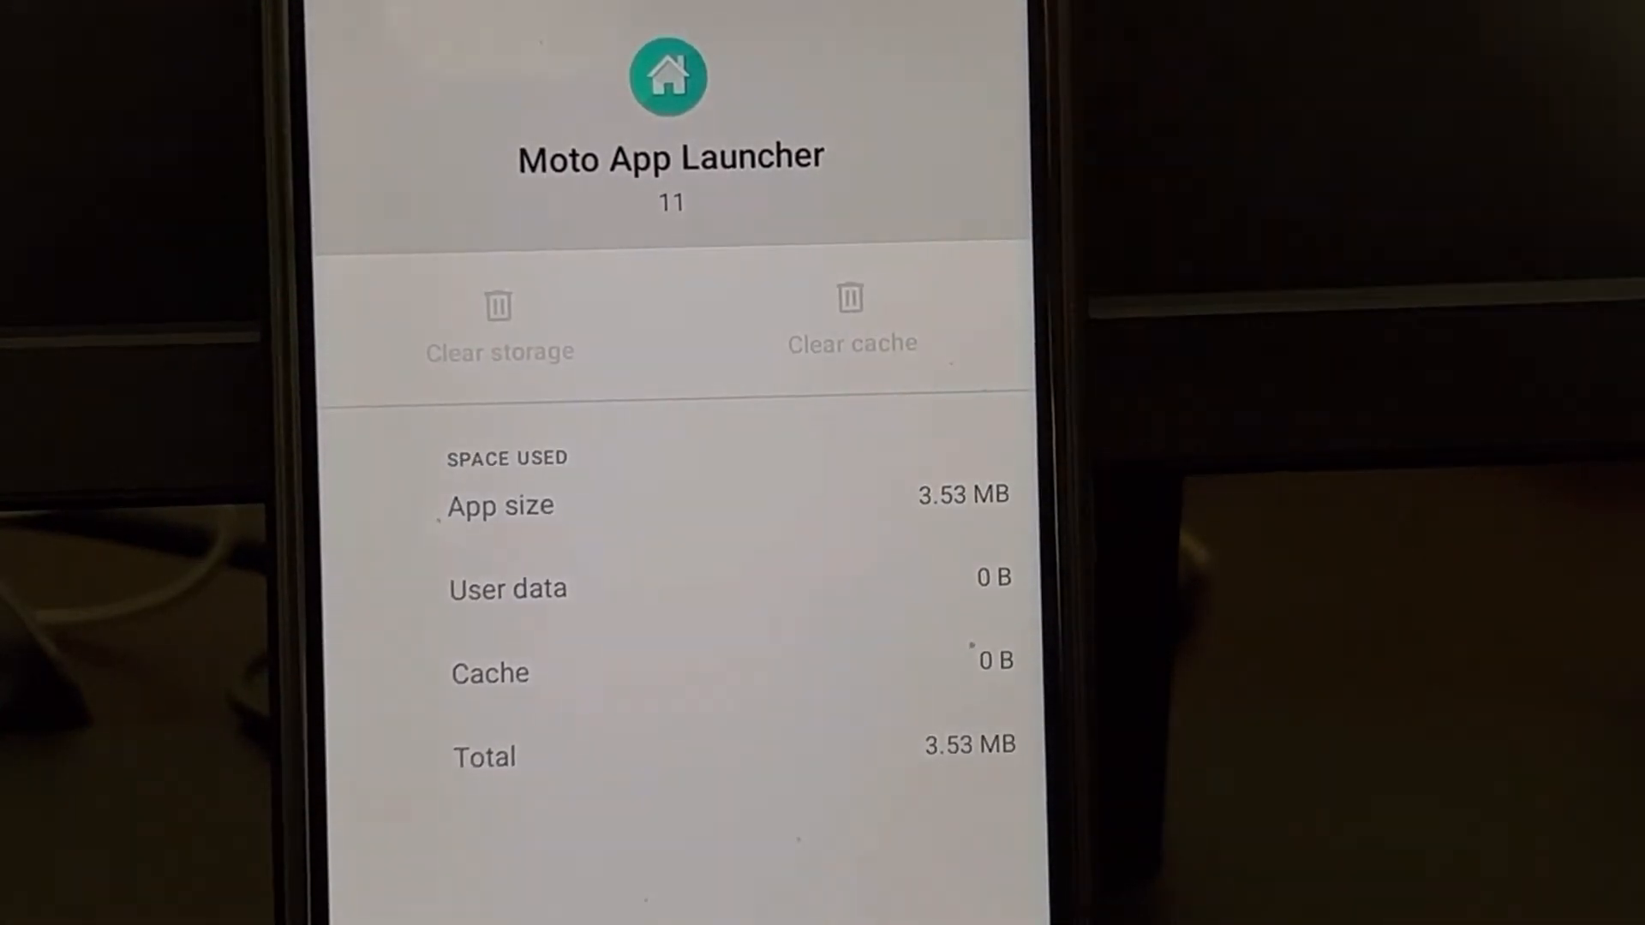